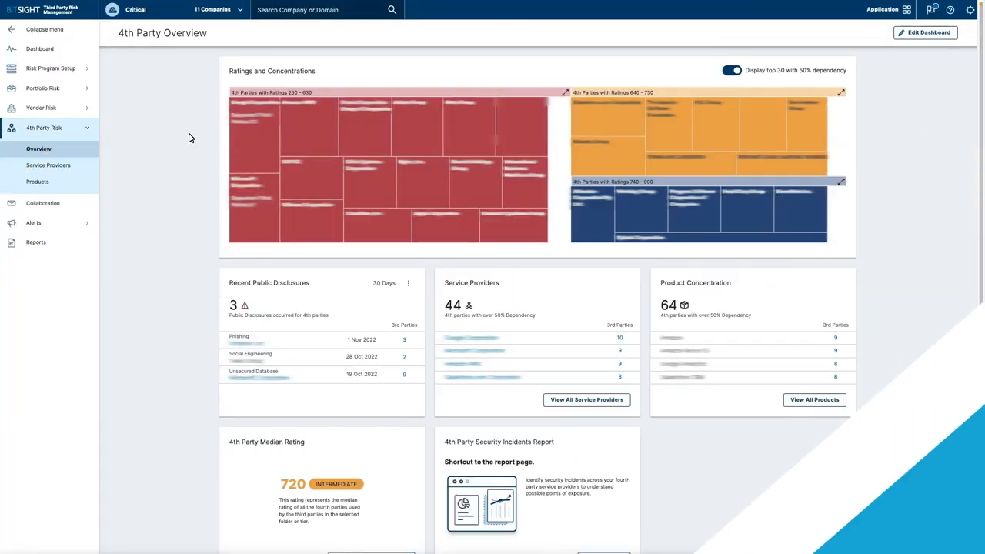
{"action": "mouse_move", "coordinate": [370, 224]}
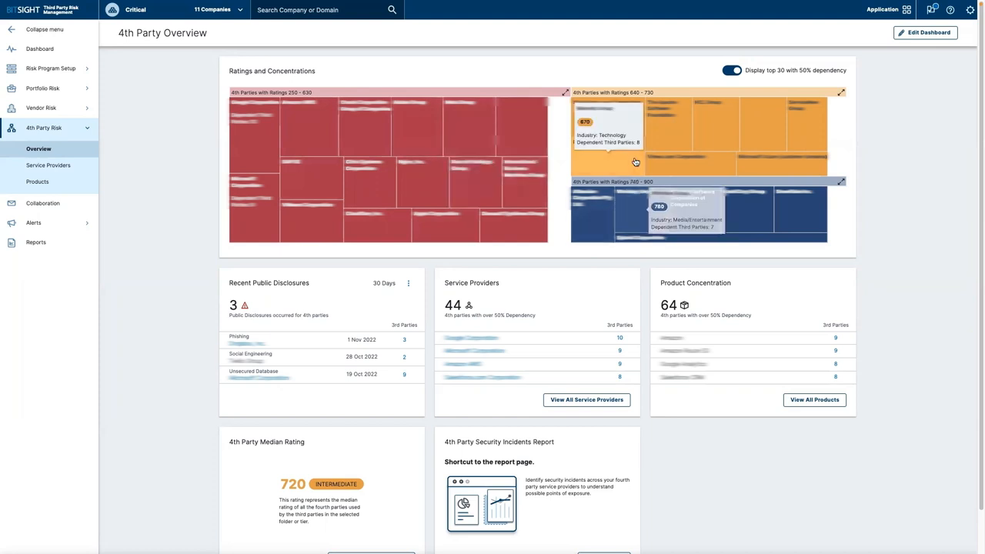
{"action": "mouse_move", "coordinate": [144, 173]}
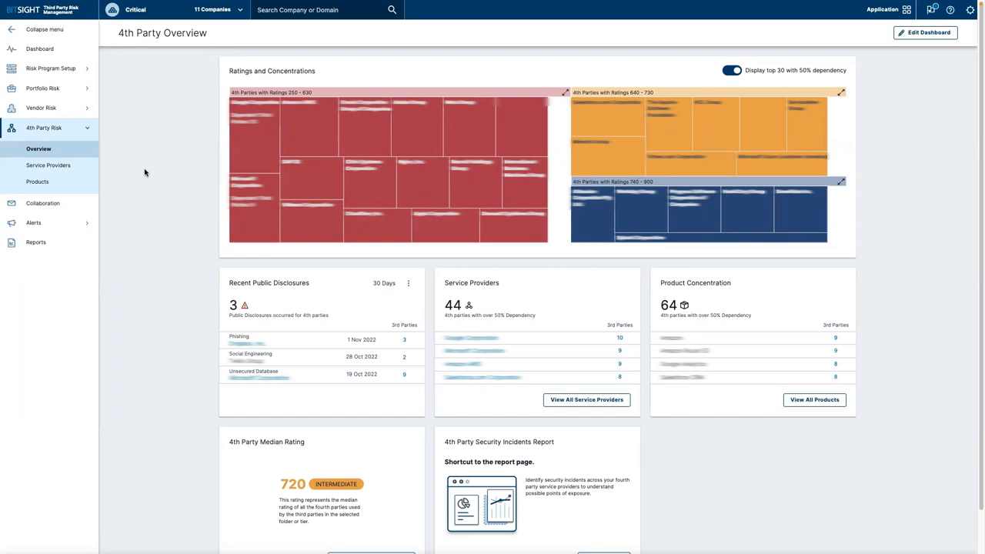
{"action": "mouse_move", "coordinate": [341, 178]}
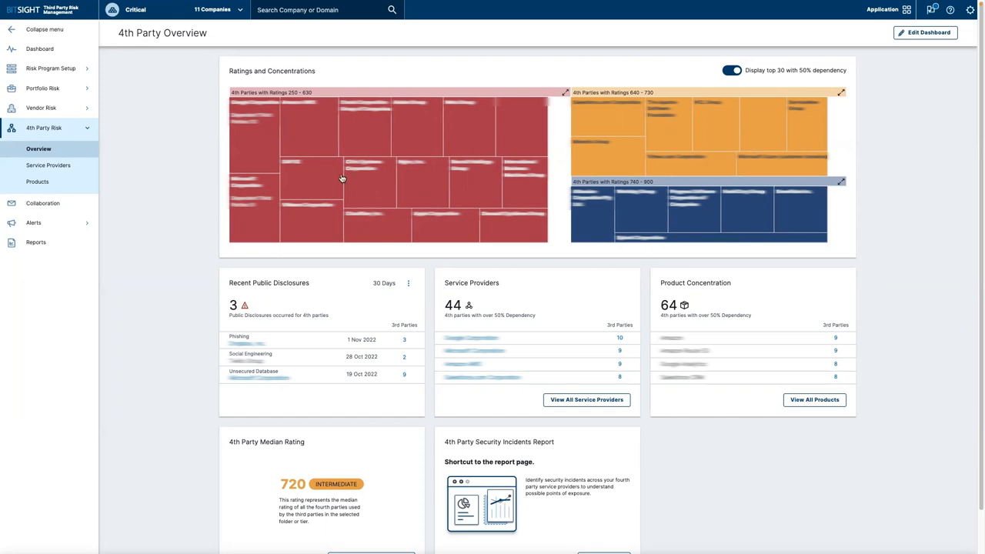
{"action": "mouse_move", "coordinate": [720, 127]}
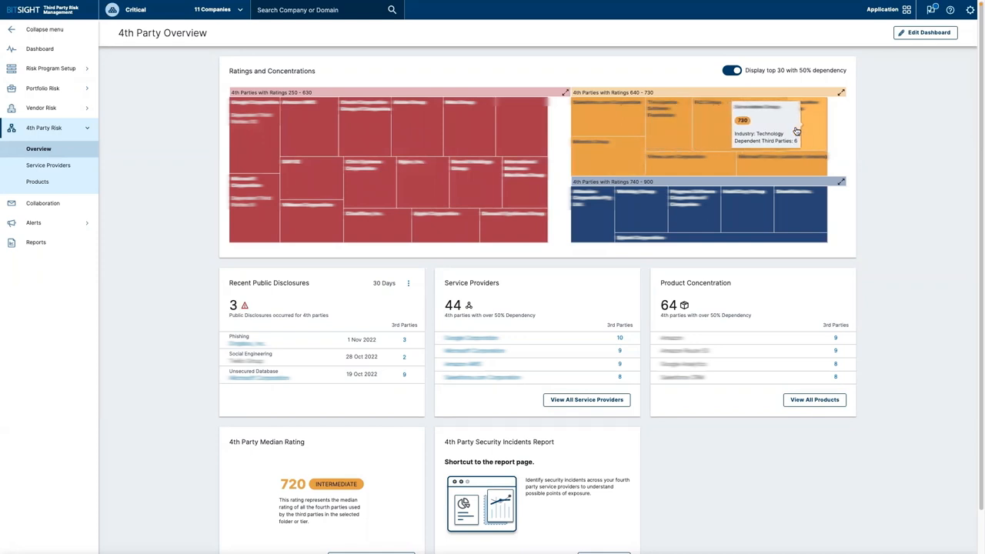
{"action": "mouse_move", "coordinate": [736, 194]}
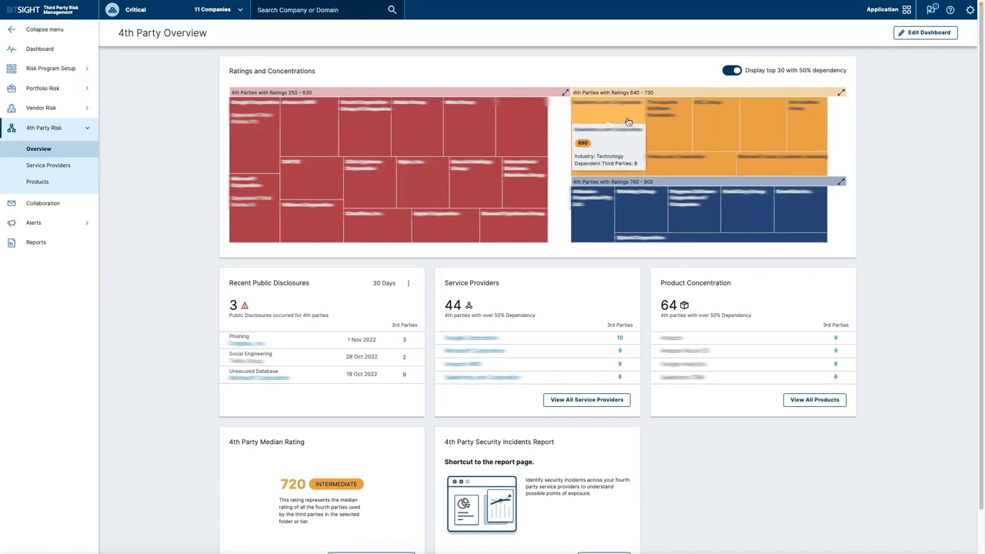
{"action": "mouse_move", "coordinate": [902, 148]}
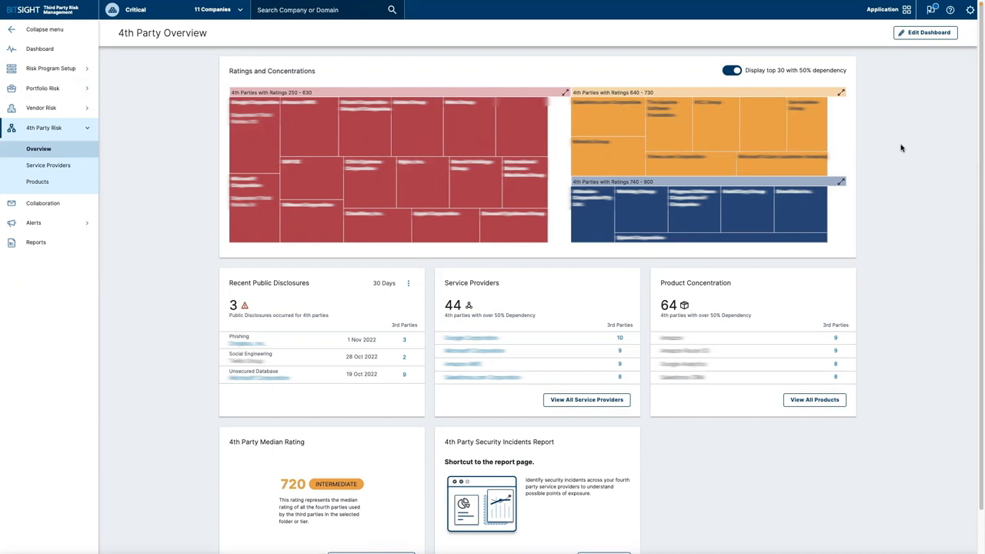
{"action": "mouse_move", "coordinate": [902, 147]}
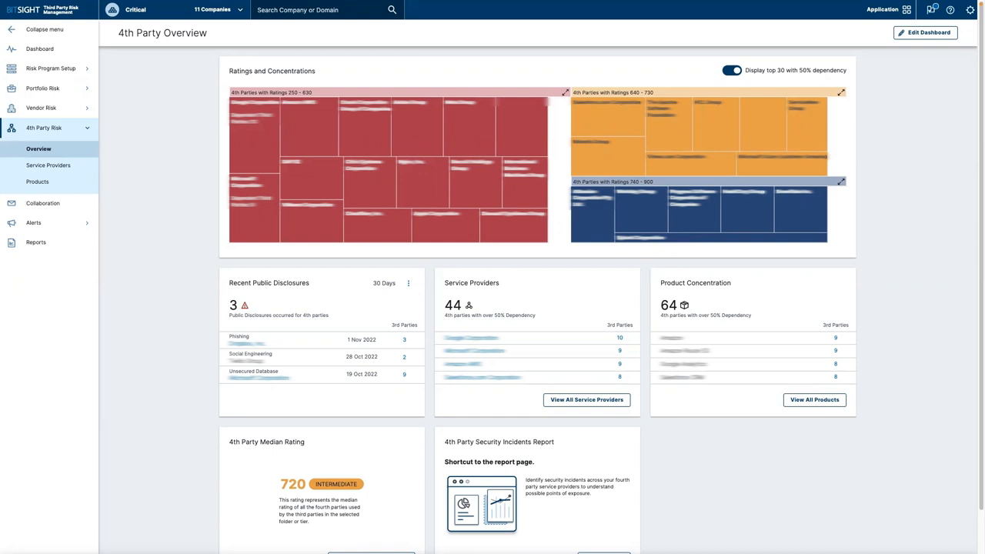
{"action": "mouse_move", "coordinate": [953, 203]}
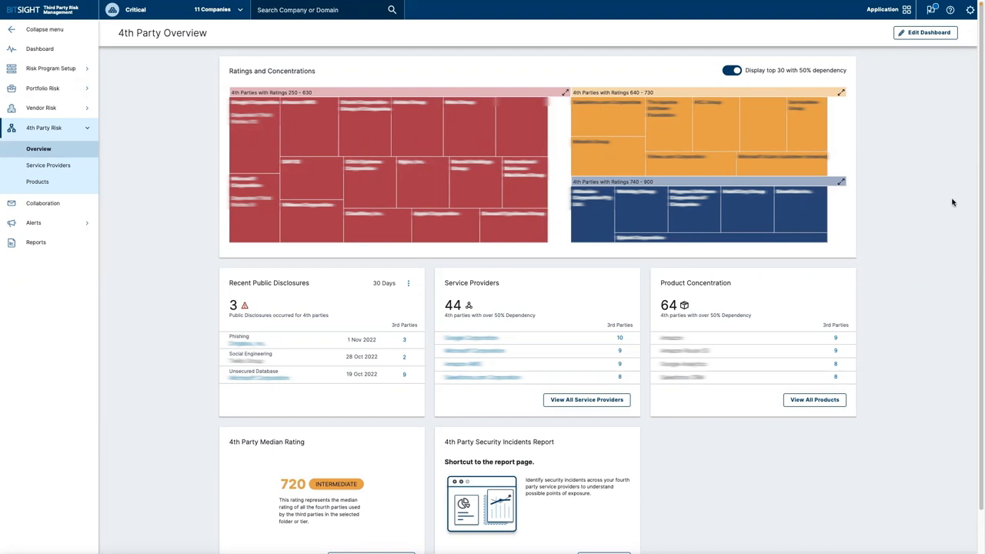
{"action": "mouse_move", "coordinate": [203, 142]}
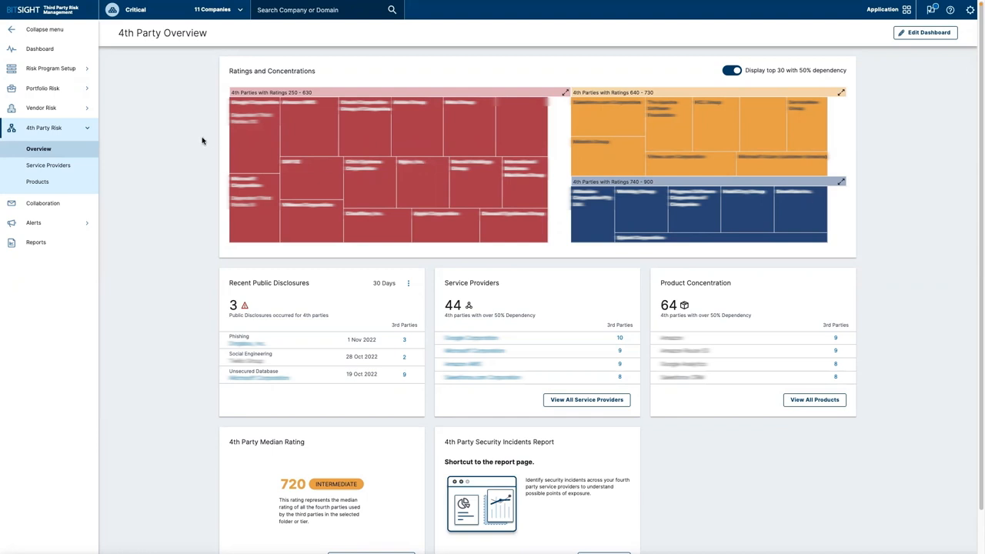
{"action": "mouse_move", "coordinate": [289, 141]}
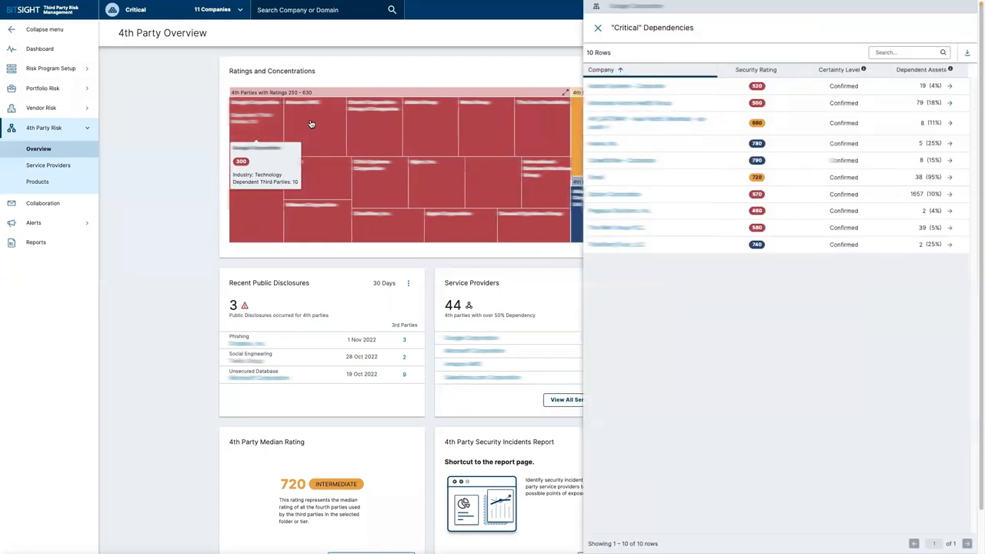
{"action": "mouse_move", "coordinate": [177, 237]}
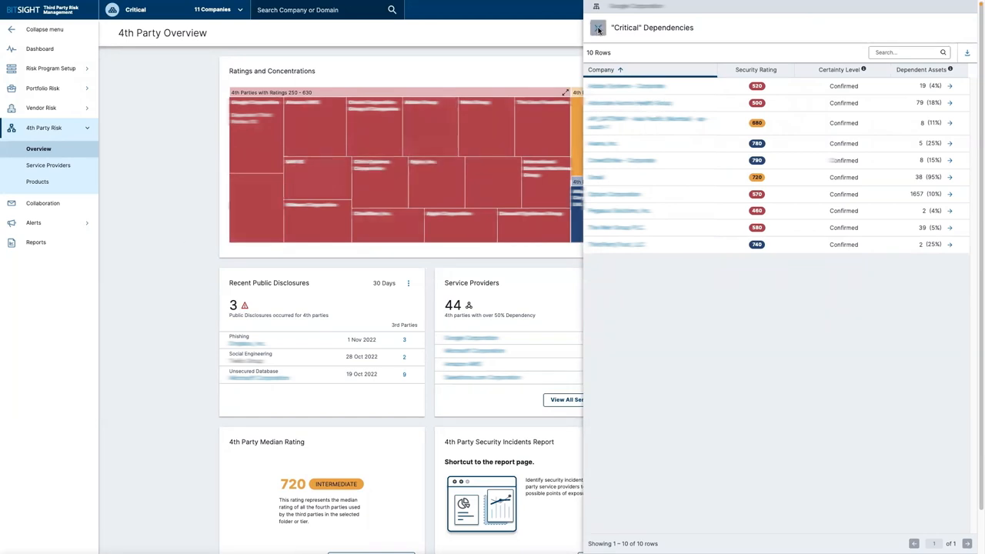
{"action": "left_click", "coordinate": [597, 28]}
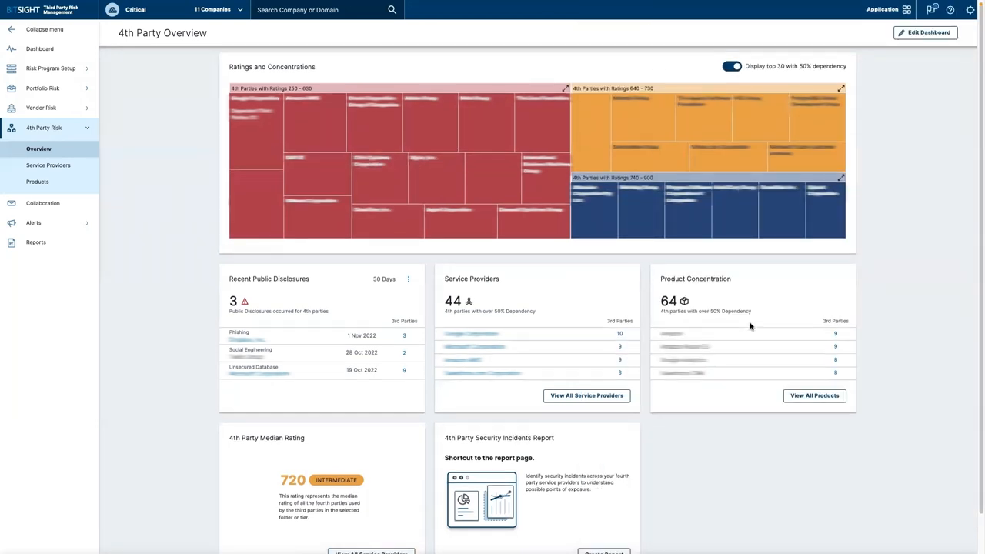
{"action": "scroll", "scroll_direction": "down", "scroll_amount": 3}
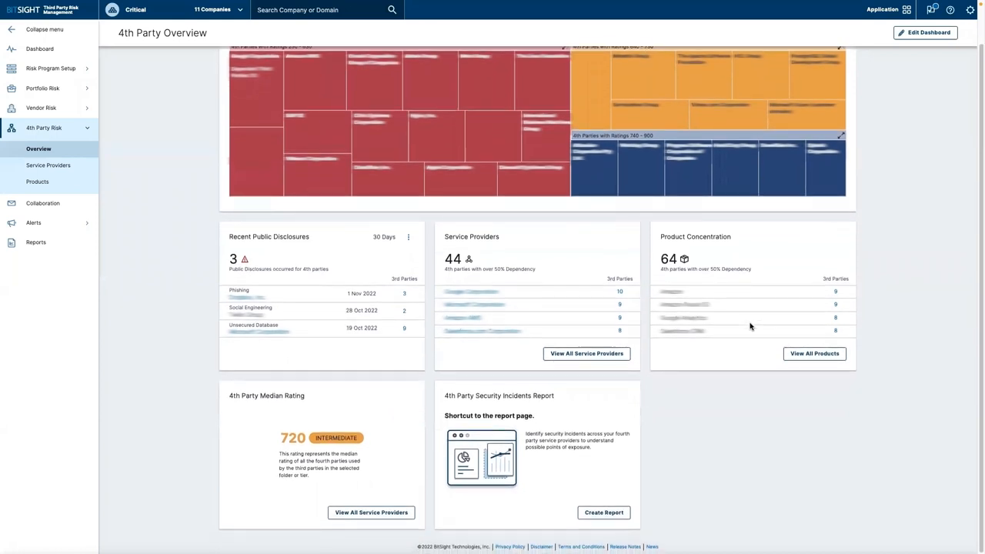
{"action": "mouse_move", "coordinate": [754, 397]}
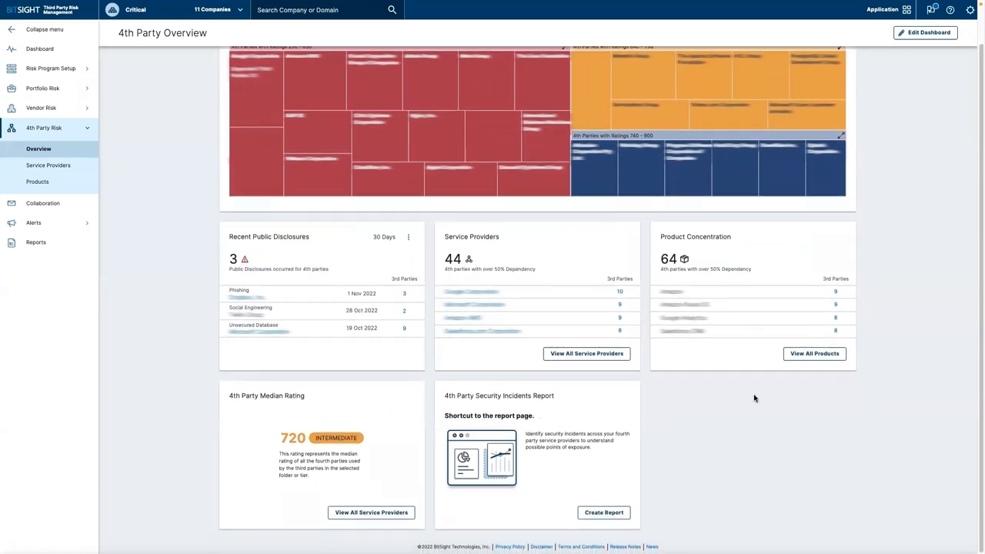
{"action": "mouse_move", "coordinate": [212, 284]}
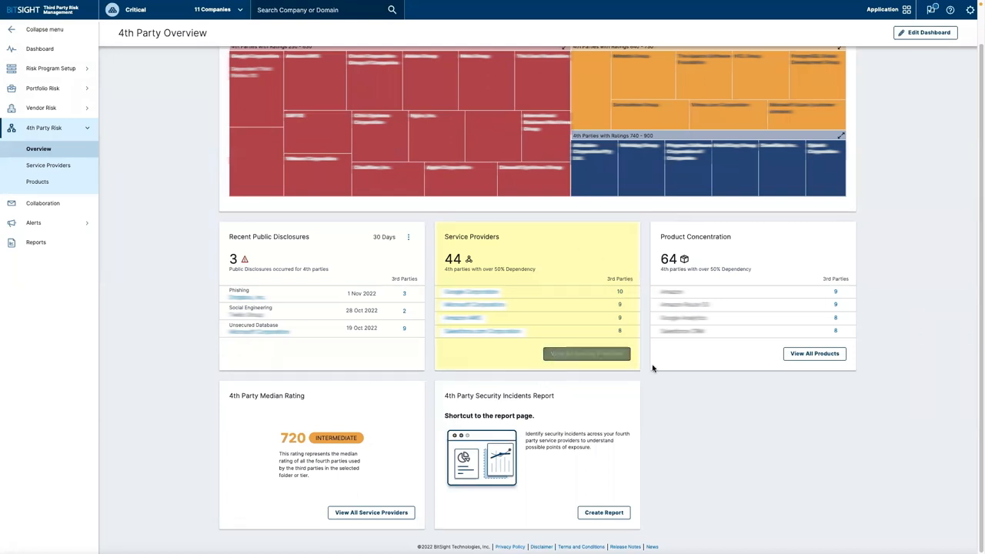
{"action": "mouse_move", "coordinate": [699, 391]}
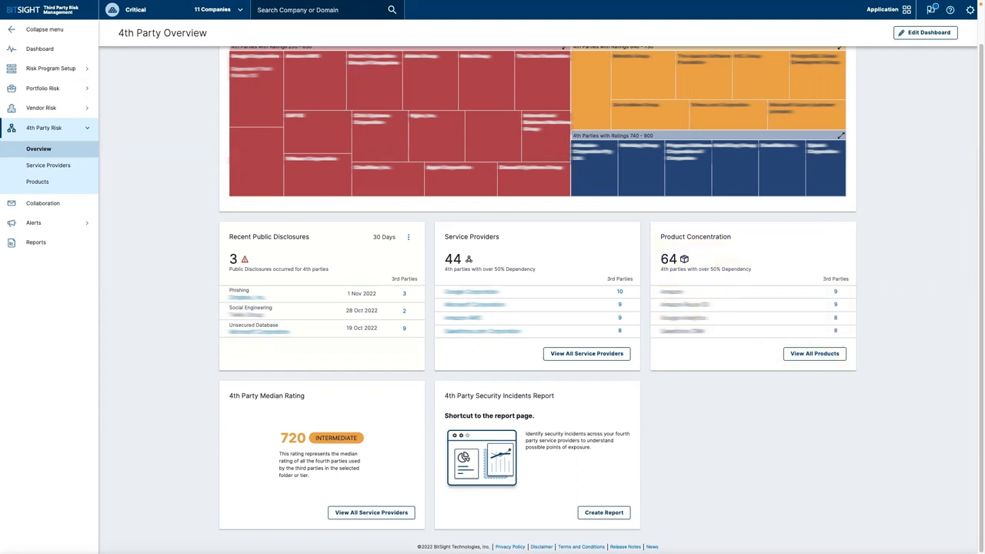
{"action": "mouse_move", "coordinate": [356, 410]}
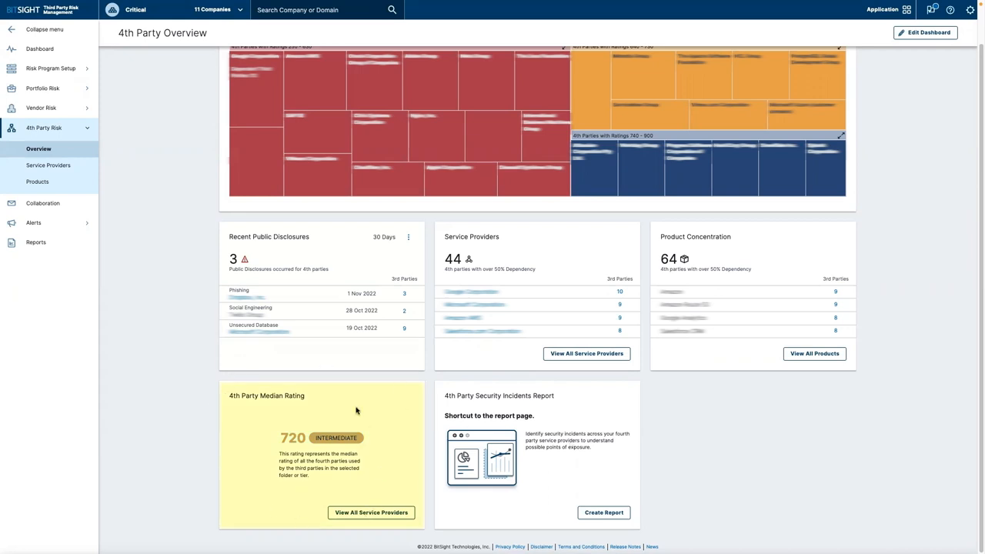
{"action": "mouse_move", "coordinate": [345, 486]}
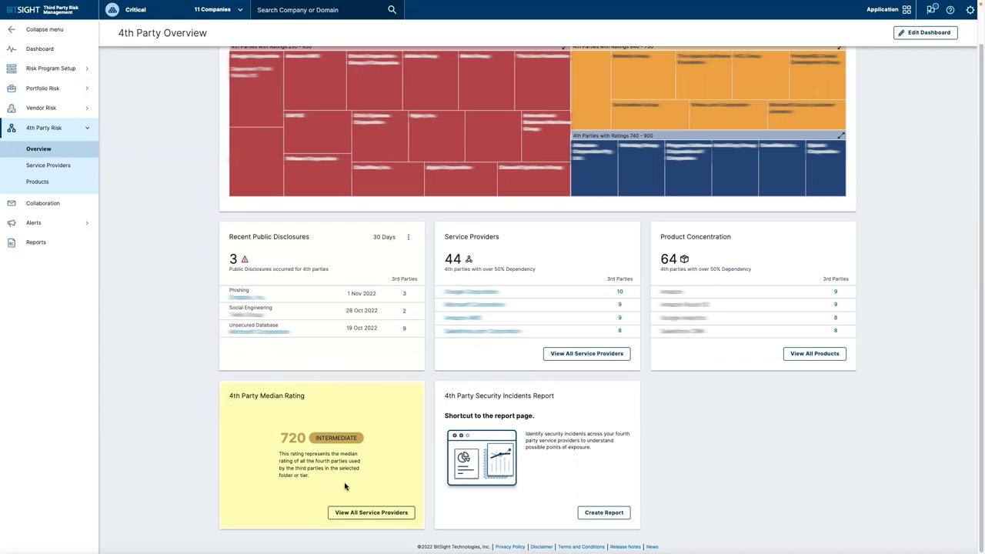
{"action": "mouse_move", "coordinate": [260, 279]}
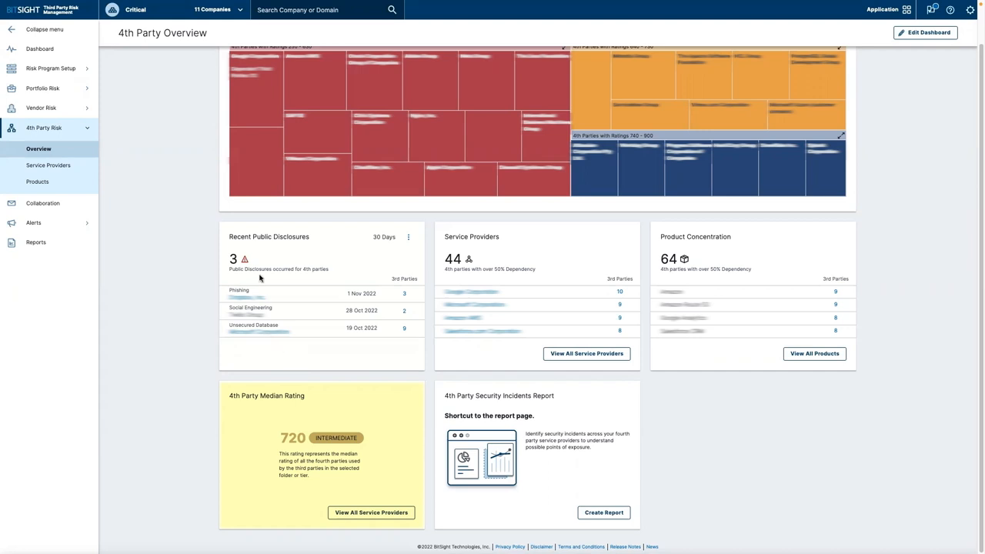
{"action": "mouse_move", "coordinate": [157, 278]}
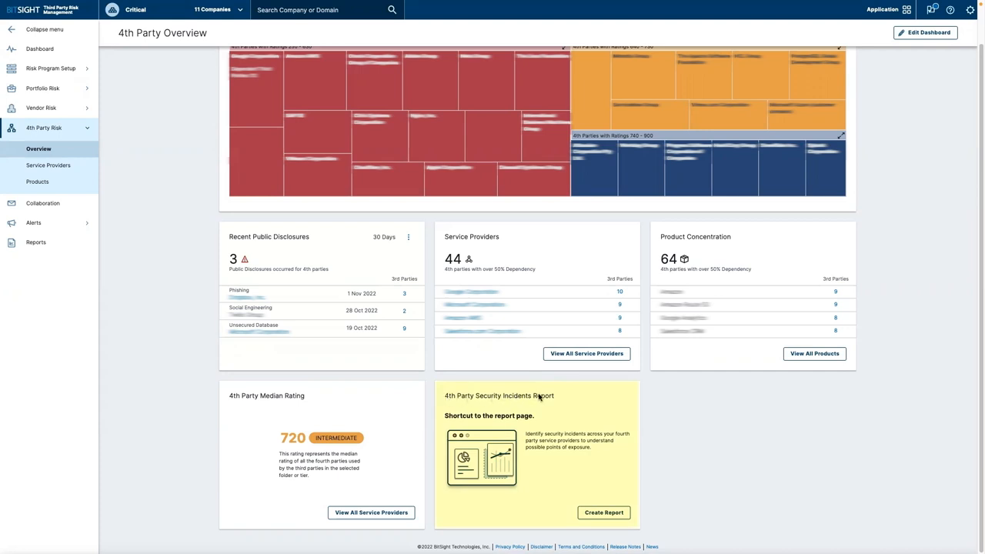
{"action": "mouse_move", "coordinate": [570, 404]}
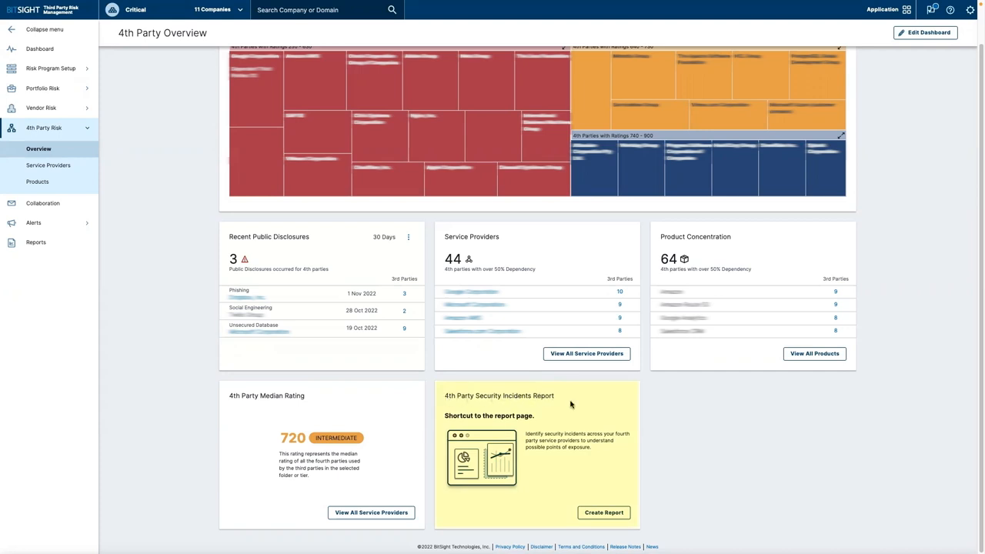
{"action": "mouse_move", "coordinate": [730, 468]}
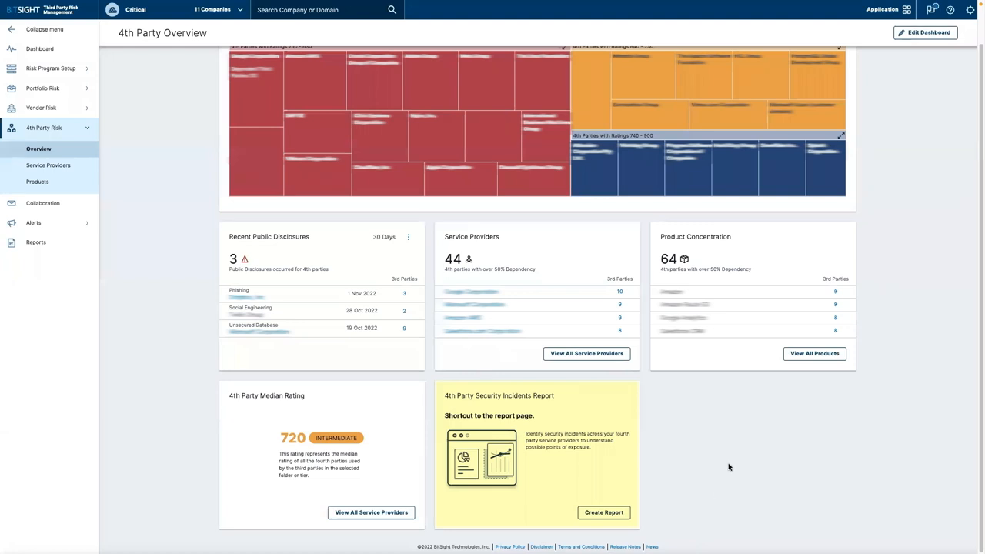